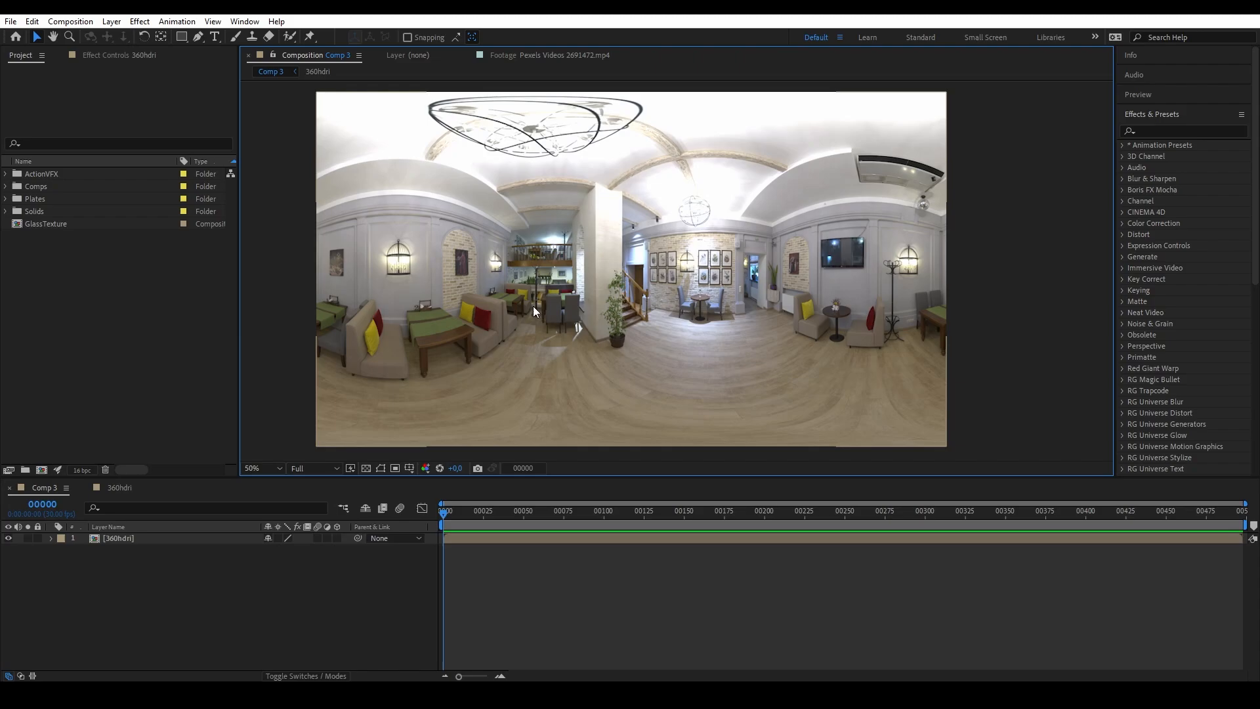
Add a Background solid with CC Environment mapping the 3. 360hdri footage.
{"action": "left_click", "coordinate": [111, 21]}
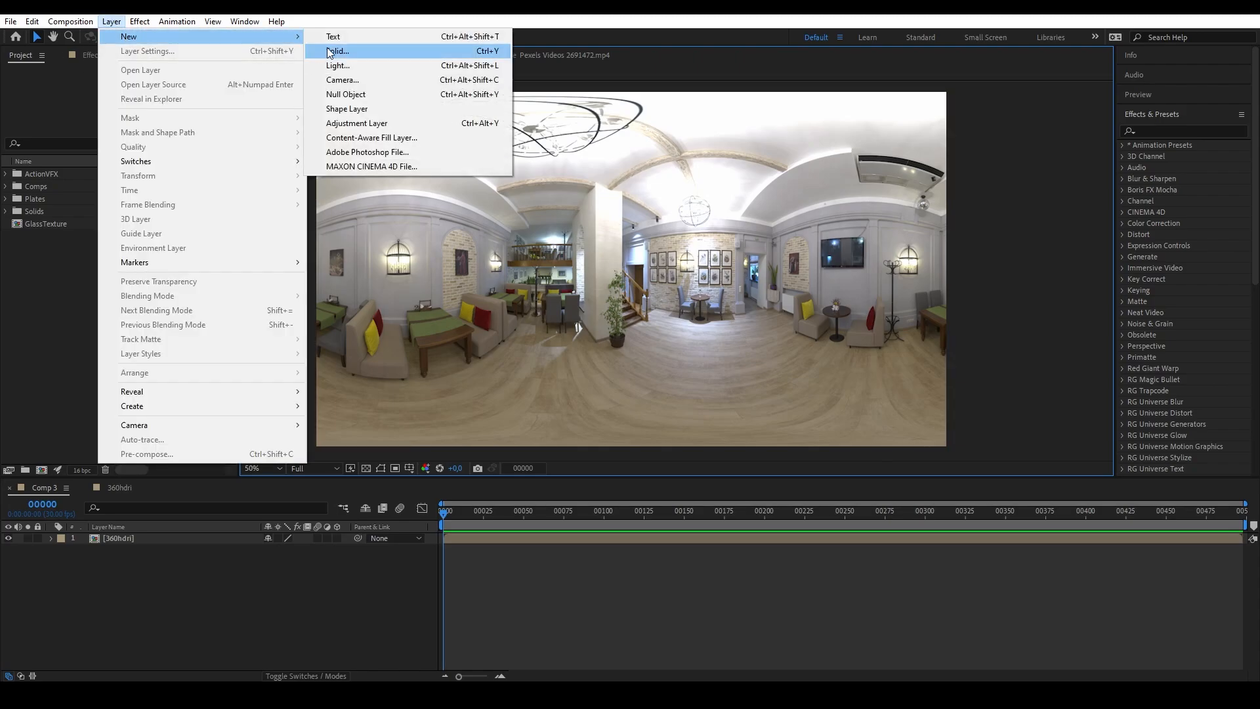
{"action": "left_click", "coordinate": [337, 51]}
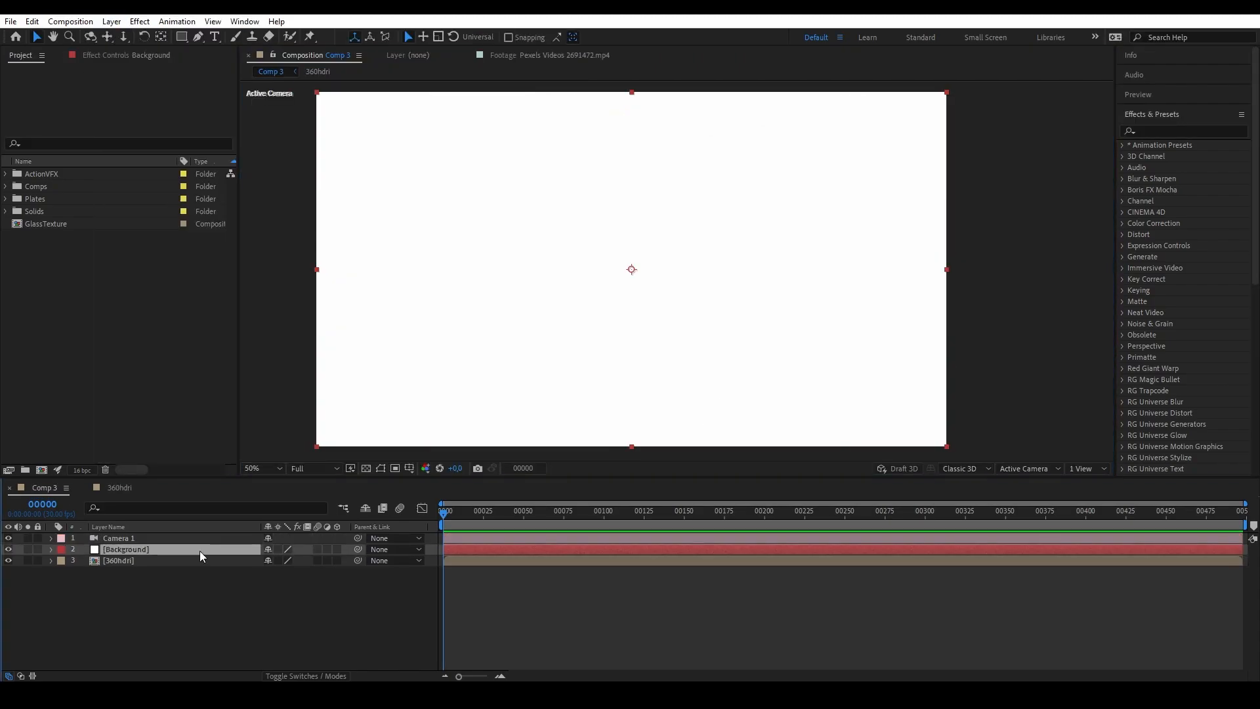
{"action": "type", "text": "cc enviro"}
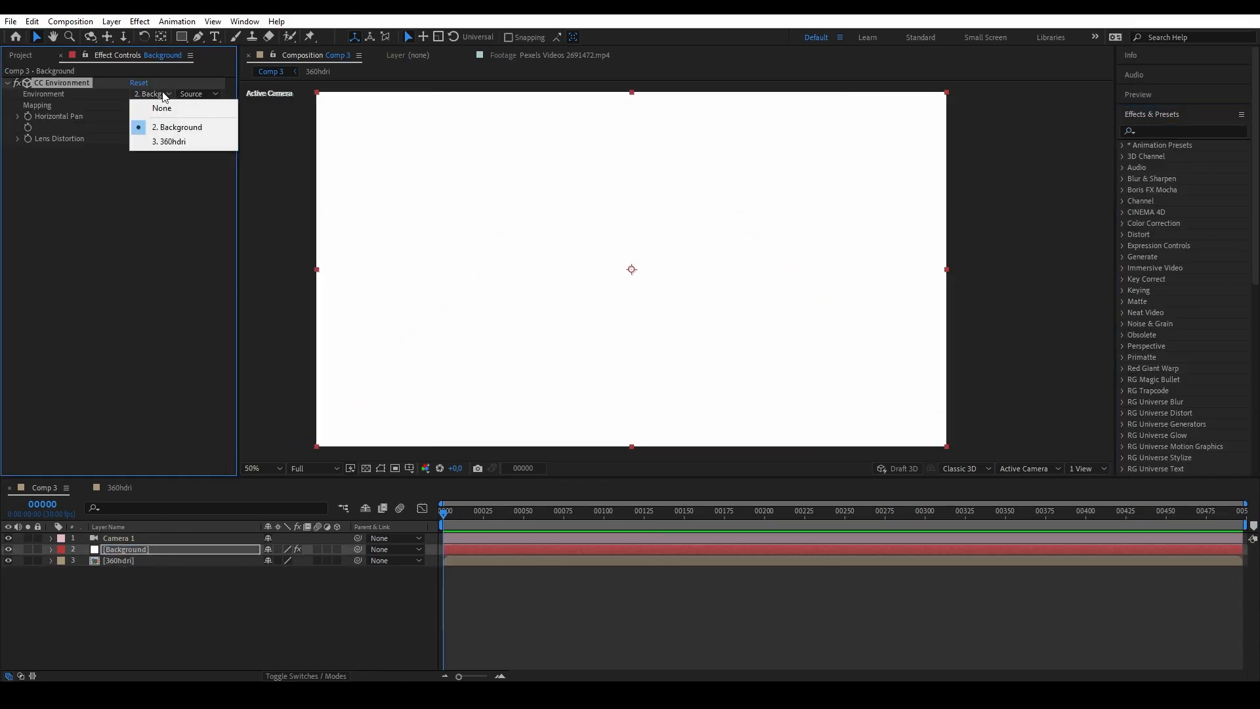
{"action": "left_click", "coordinate": [170, 142]}
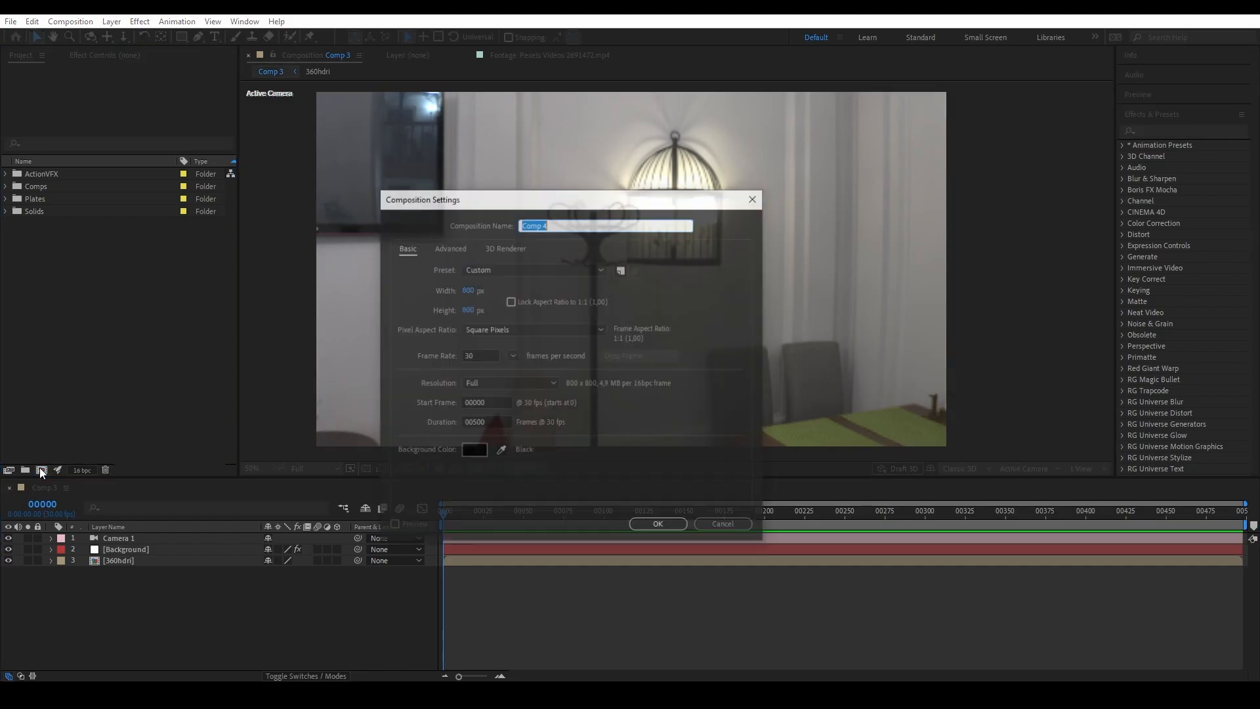
Time-reverse both Tempered_Glass_Close clips and scale them to 70%.
{"action": "type", "text": "Background"}
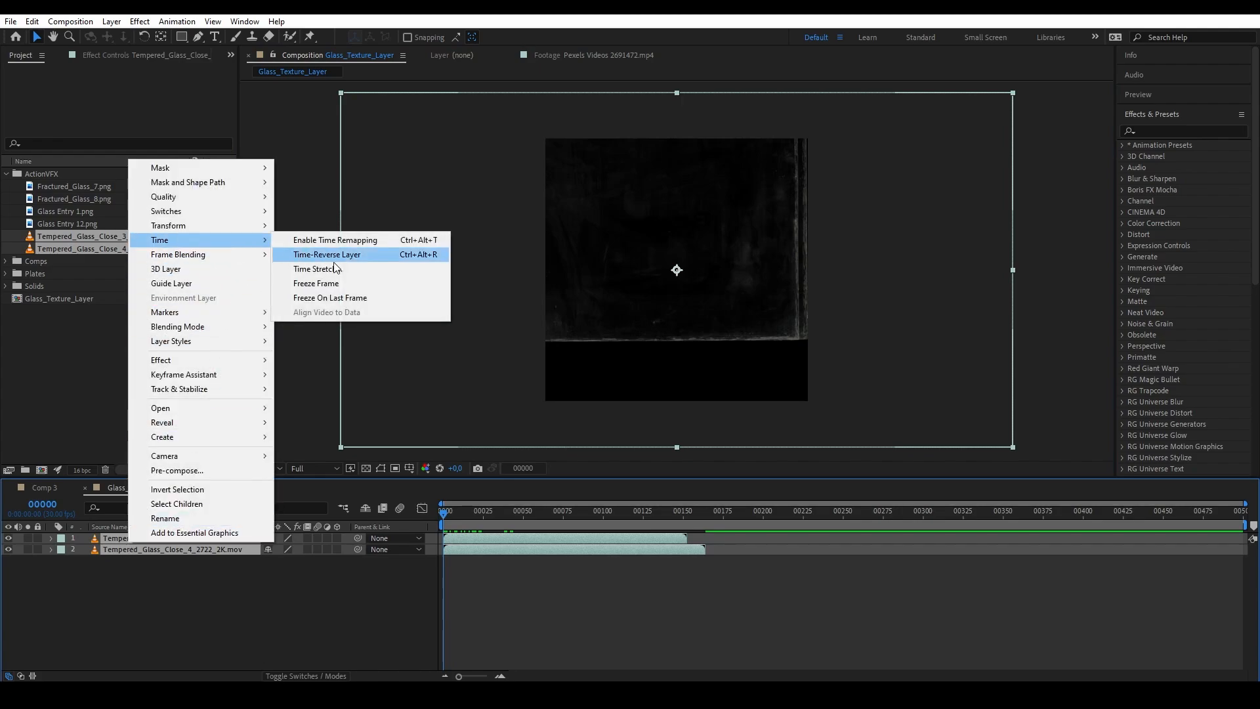
{"action": "left_click", "coordinate": [334, 239]}
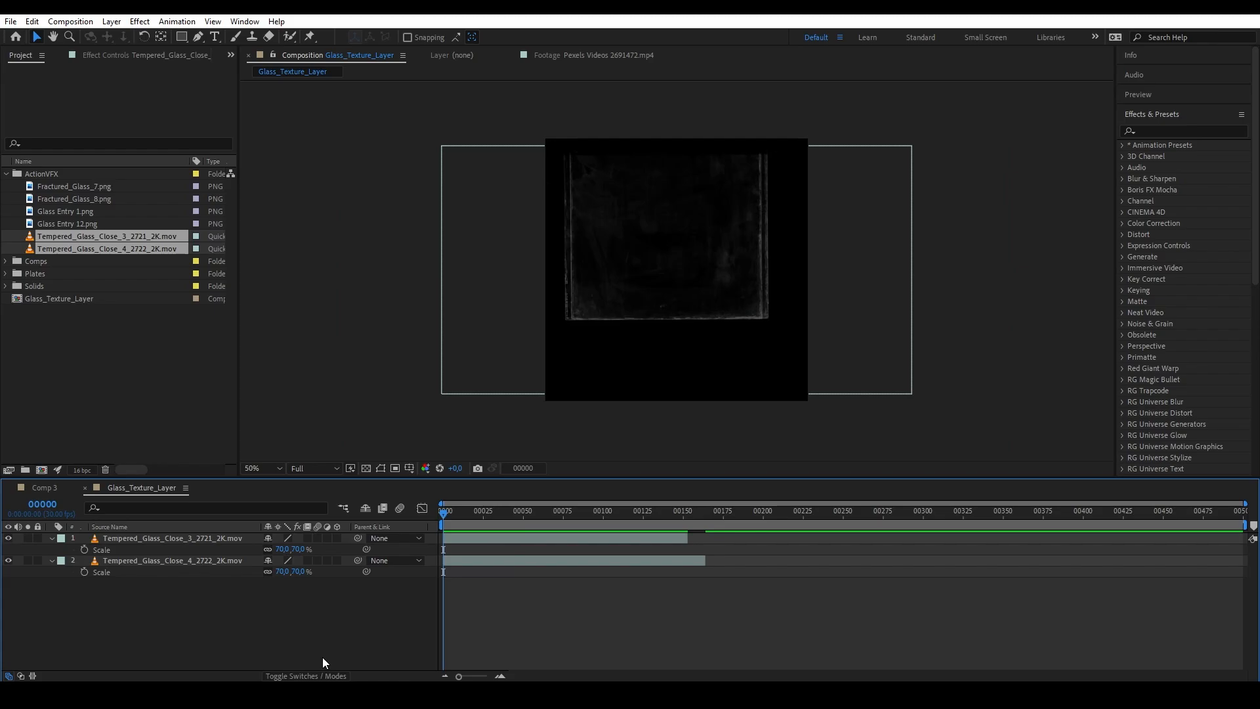
{"action": "left_click", "coordinate": [171, 538]}
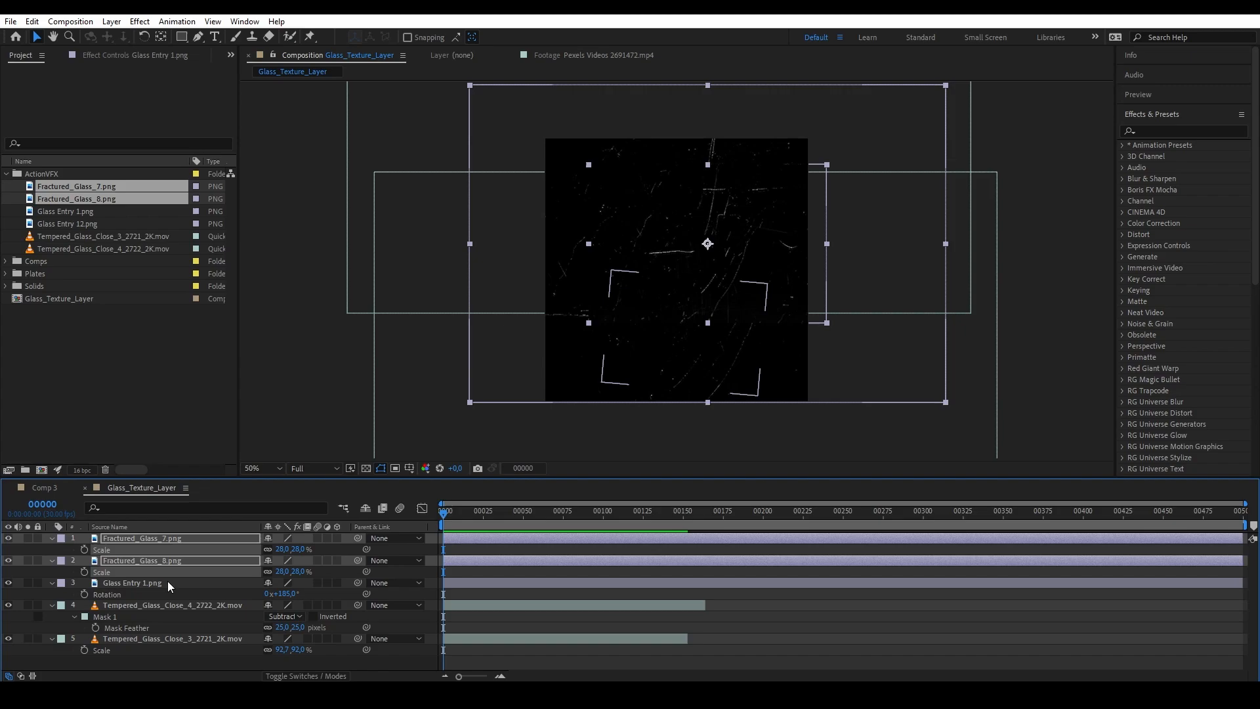
Adjust the Glass Entry 1 bullet hole and raise the masked clip's Curves Alpha channel.
{"action": "left_click", "coordinate": [131, 583]}
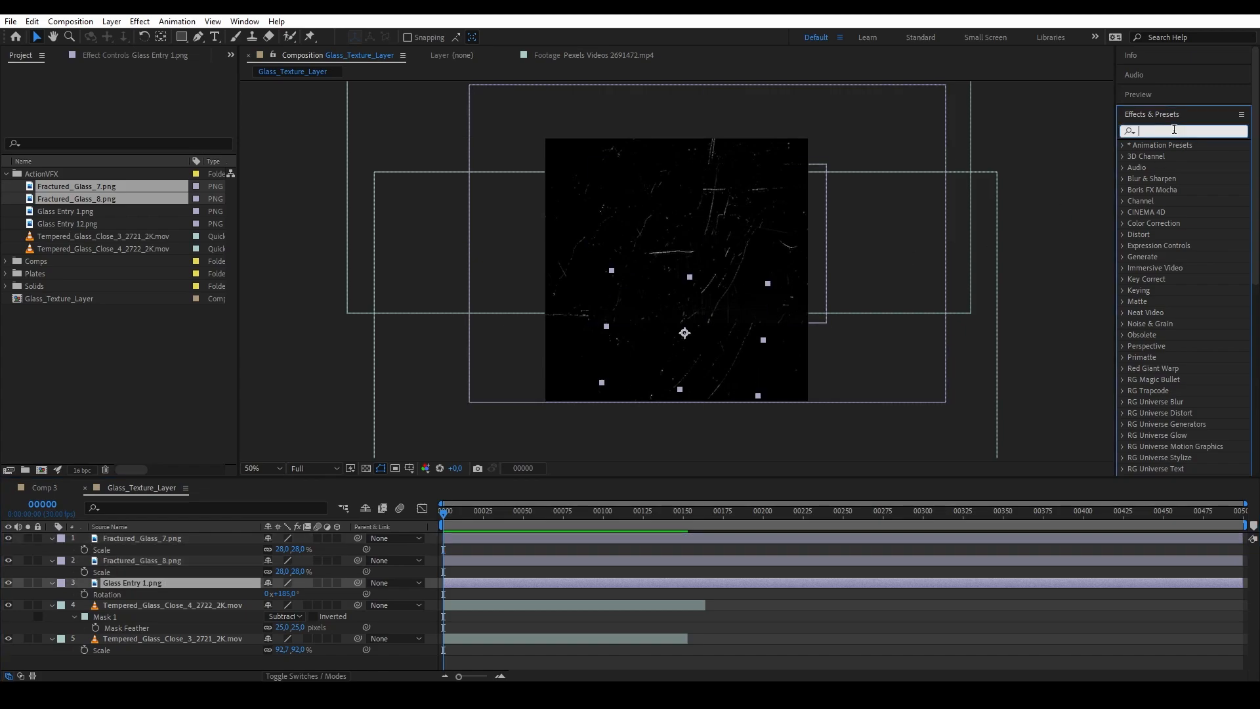
{"action": "type", "text": "shift"}
{"action": "type", "text": "curve"}
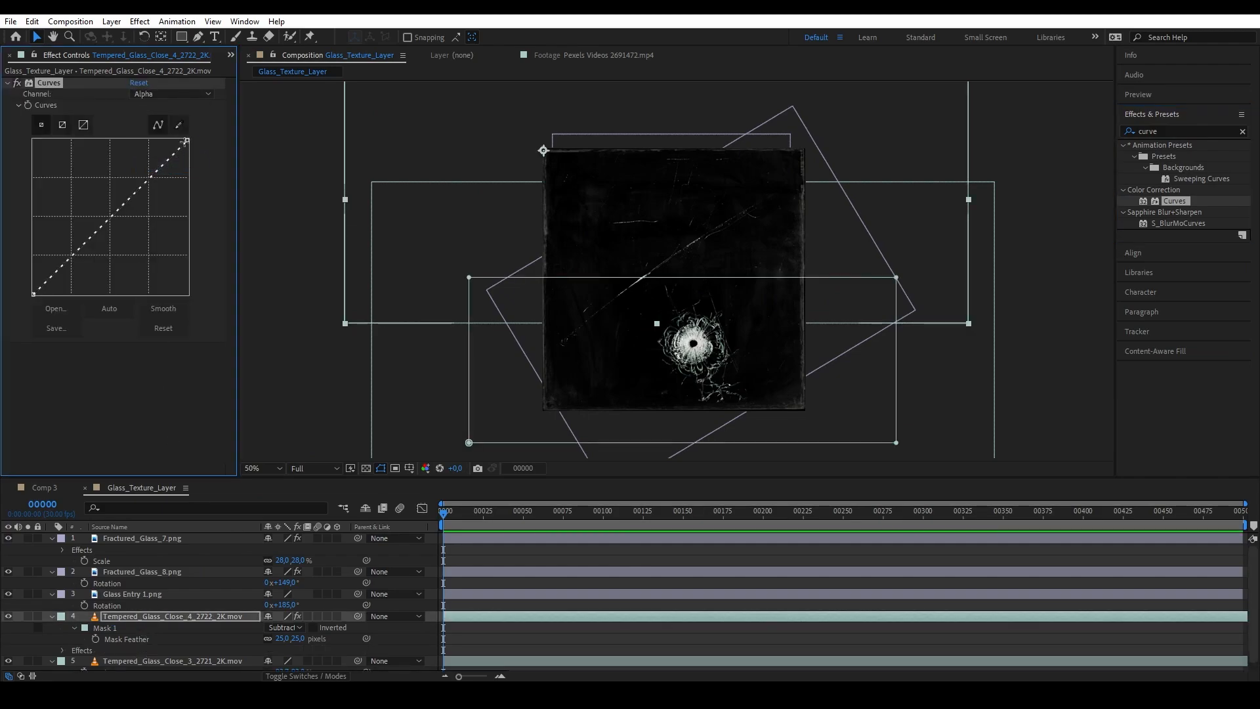
{"action": "left_click_drag", "start_coordinate": [189, 143], "coordinate": [97, 139]}
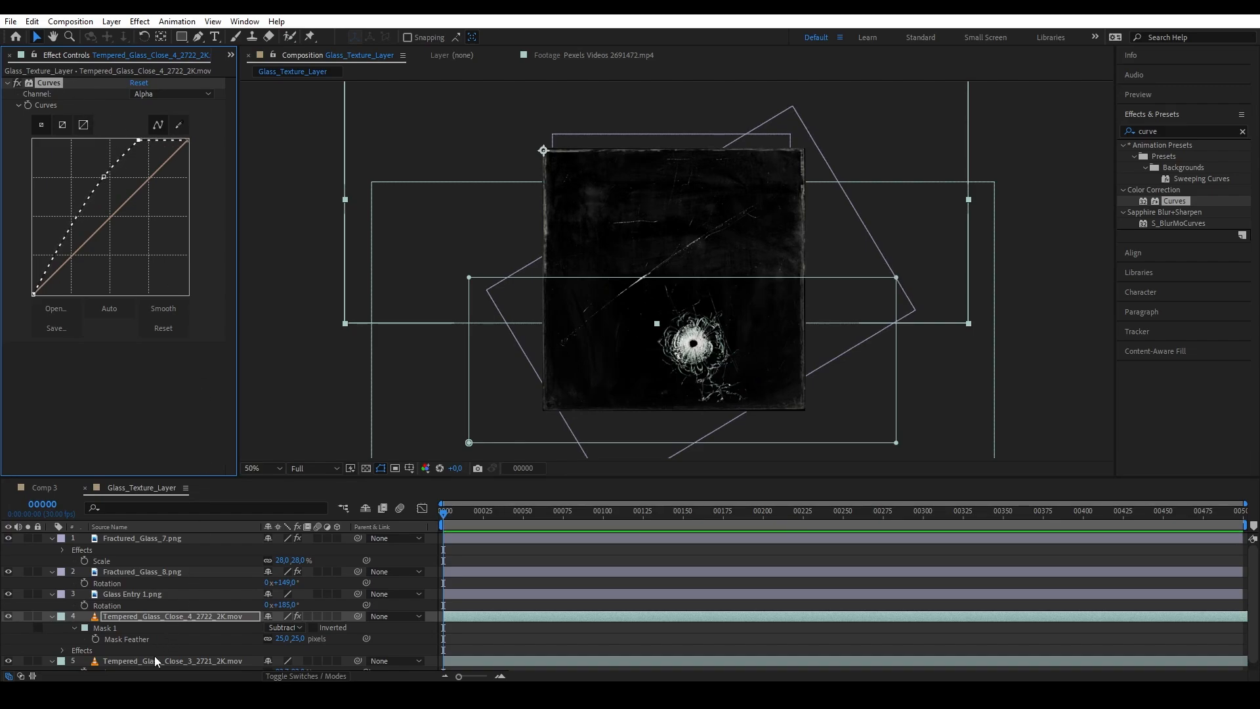
{"action": "left_click", "coordinate": [177, 661]}
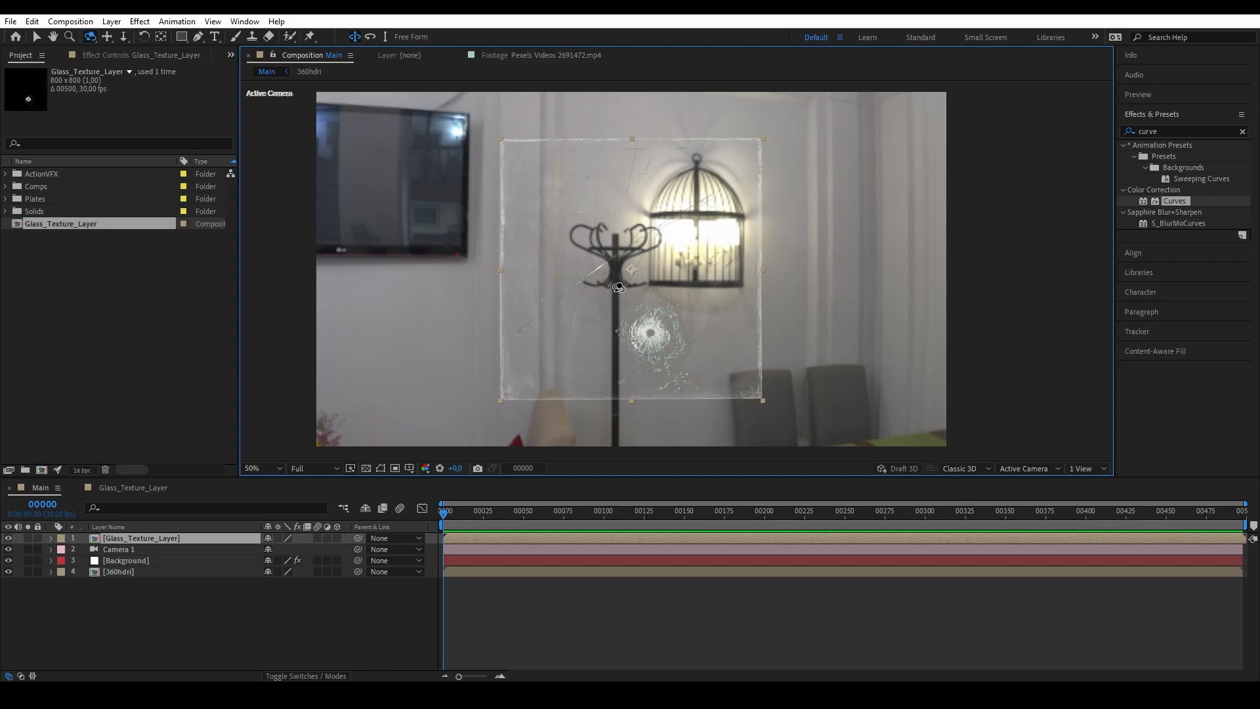
Add an adjustment layer to the Main comp and rename it Refraction_Layer.
{"action": "left_click", "coordinate": [111, 21]}
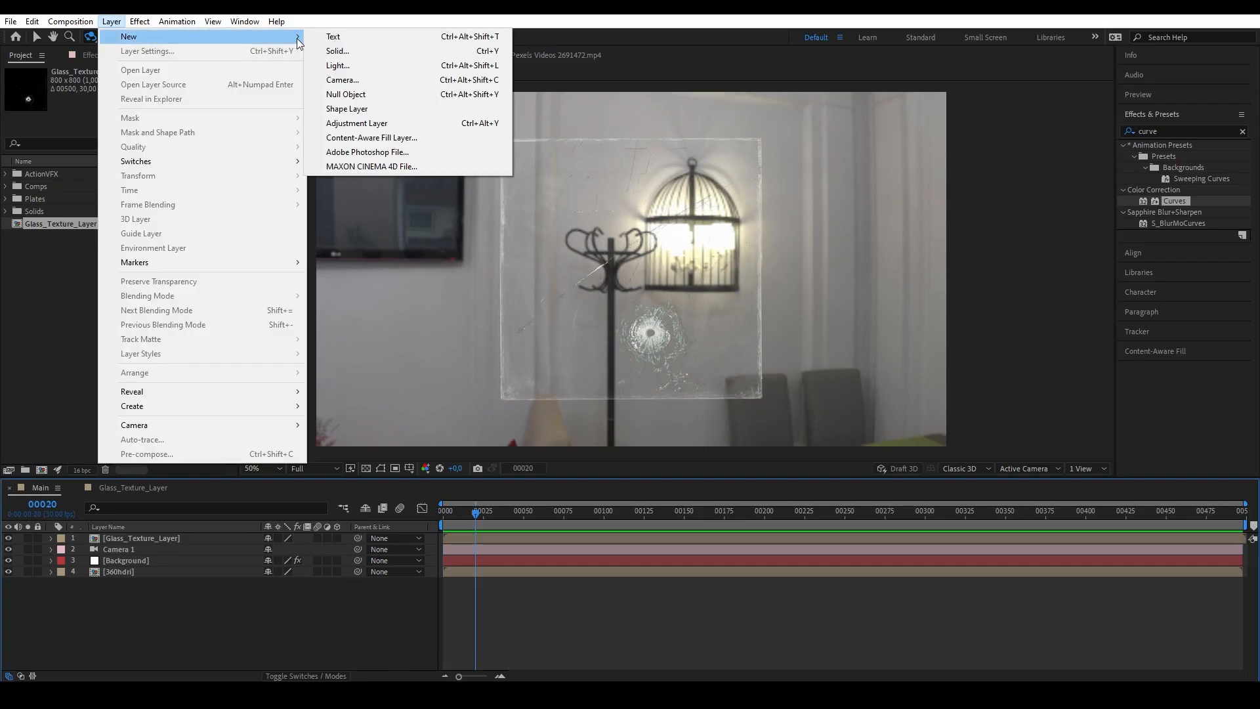
{"action": "left_click", "coordinate": [356, 123]}
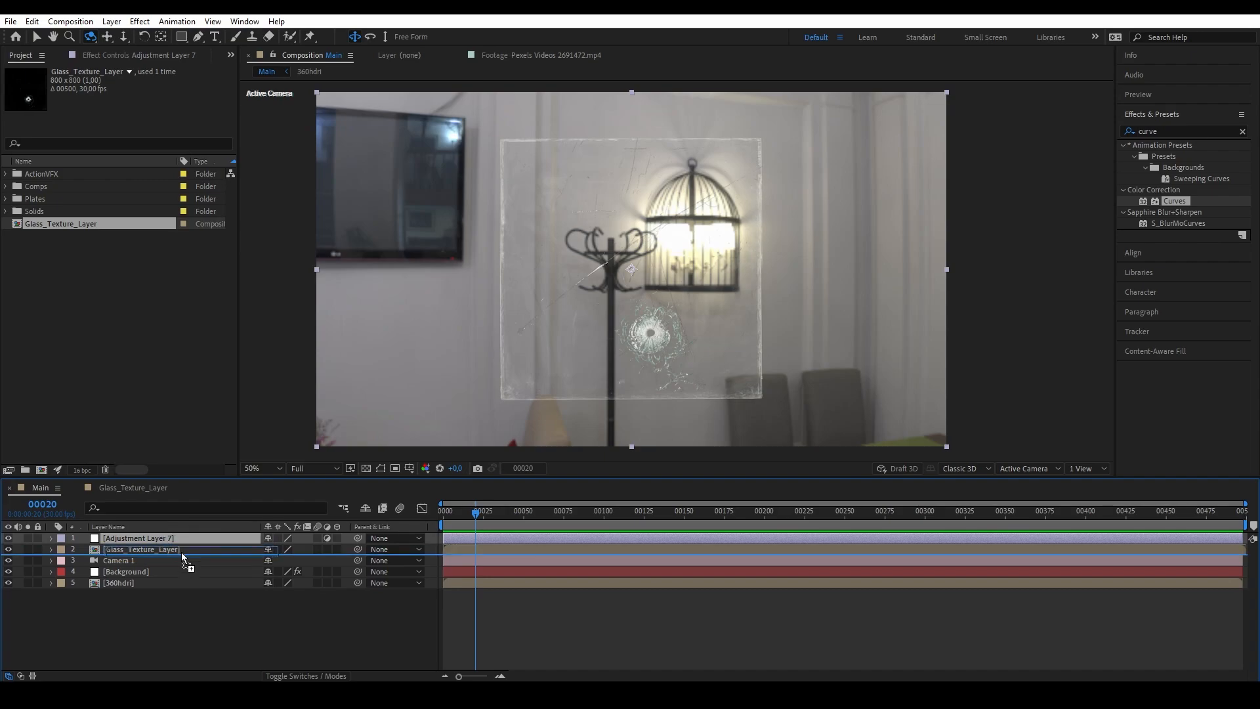
{"action": "right_click", "coordinate": [141, 549]}
{"action": "type", "text": "Refraction_Layer"}
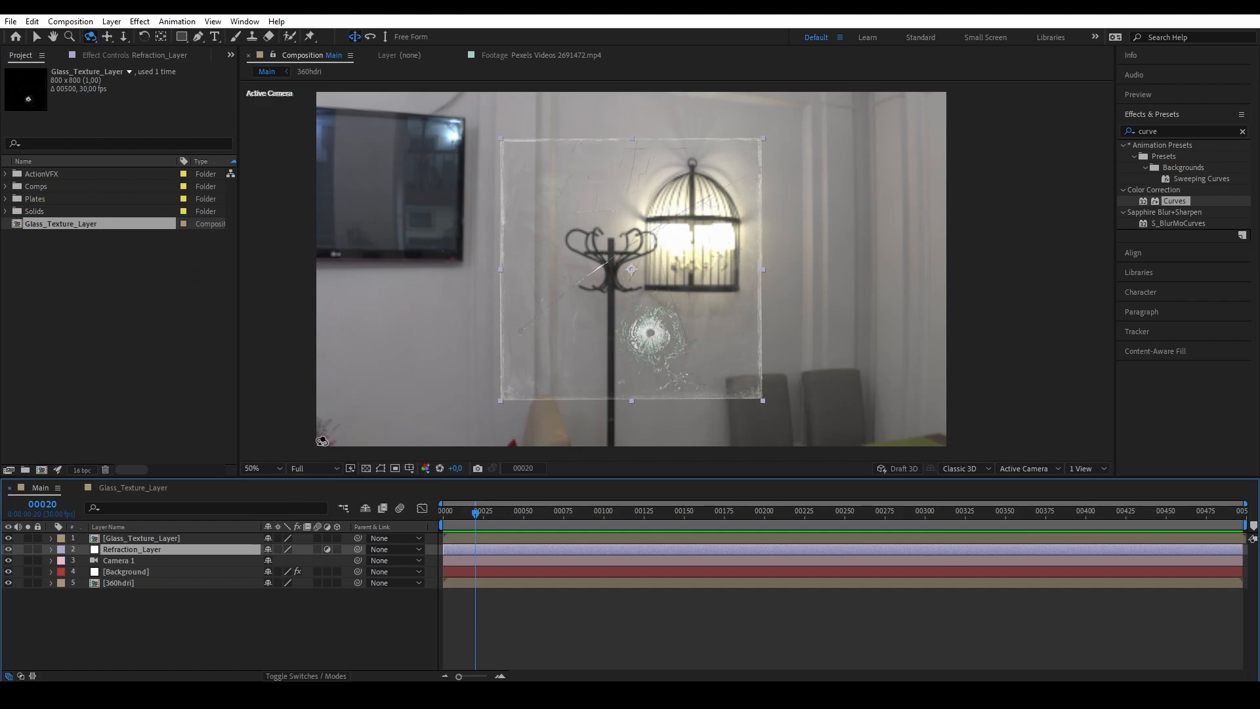
Apply Curves on the Red channel, then Channel Blur with red 15, green 5.
{"action": "left_click", "coordinate": [1242, 131]}
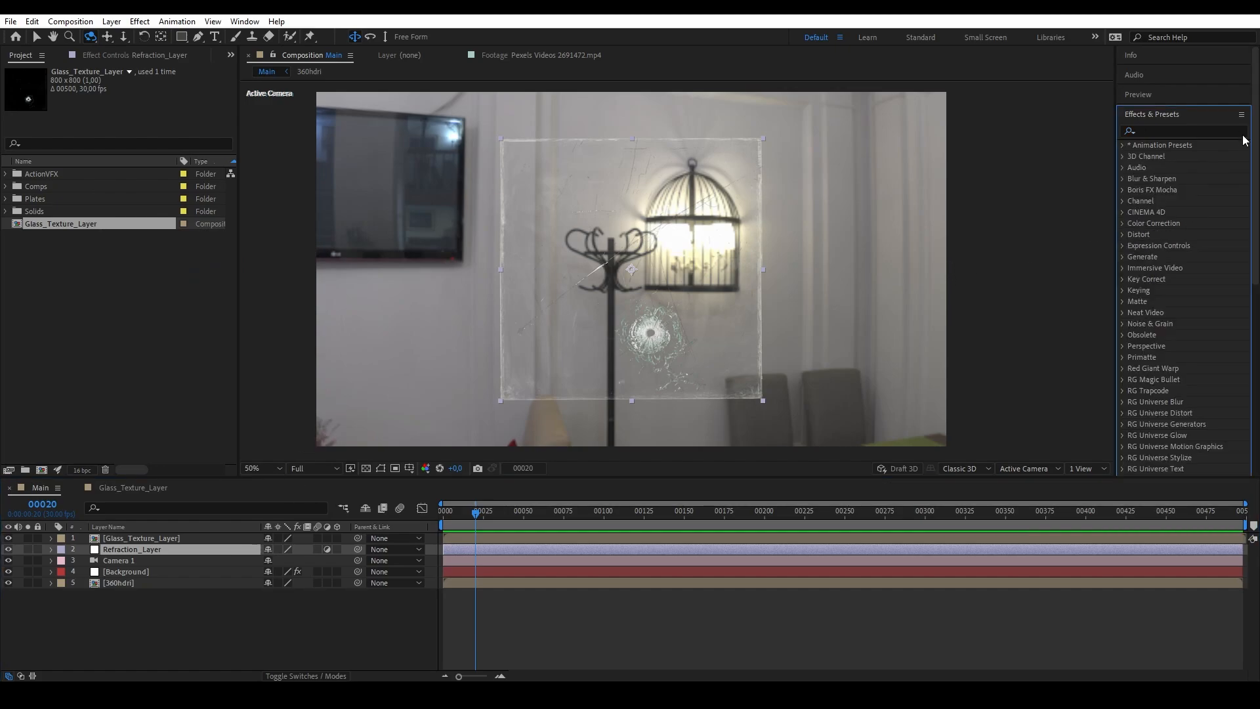
{"action": "type", "text": "curve"}
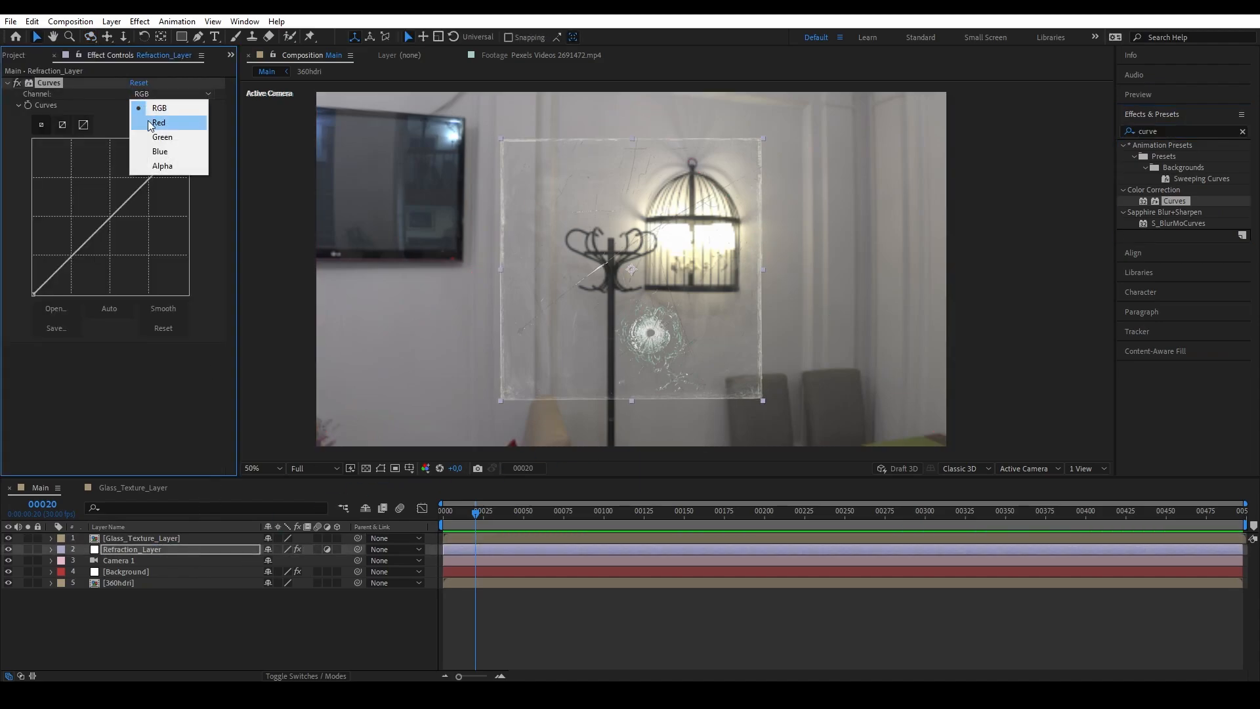
{"action": "left_click", "coordinate": [160, 151]}
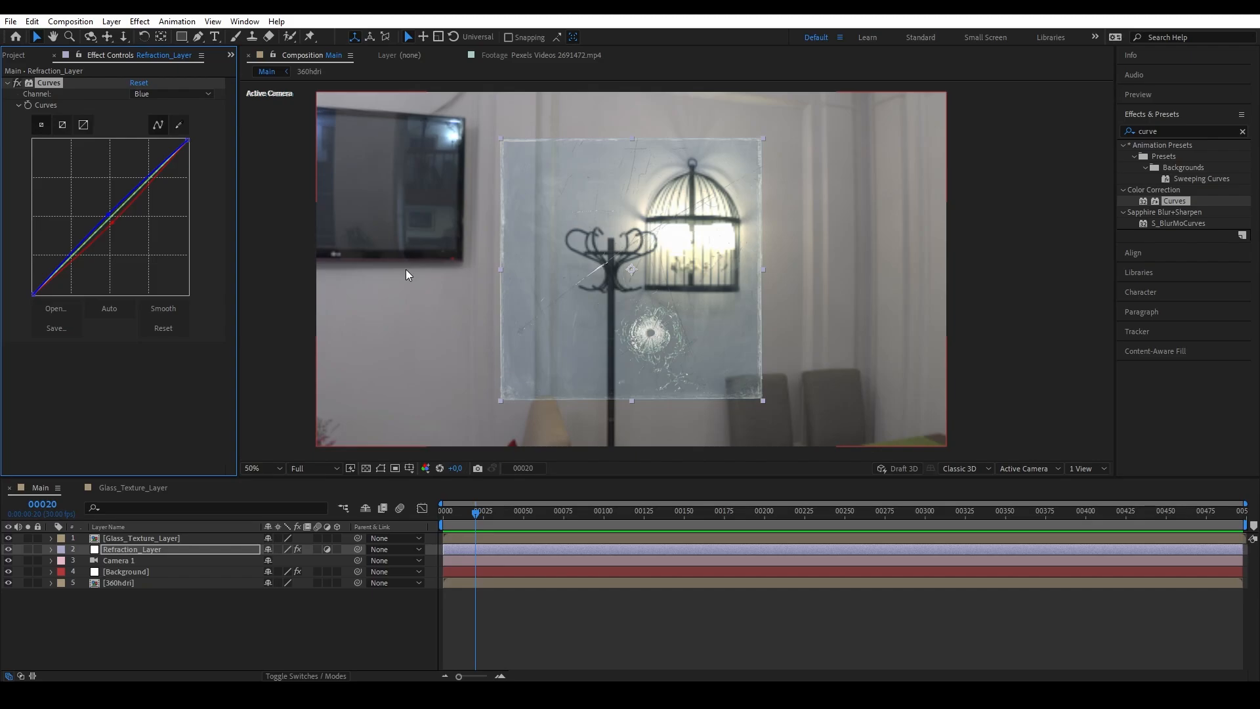
{"action": "left_click", "coordinate": [1182, 131]}
{"action": "type", "text": "channel bl"}
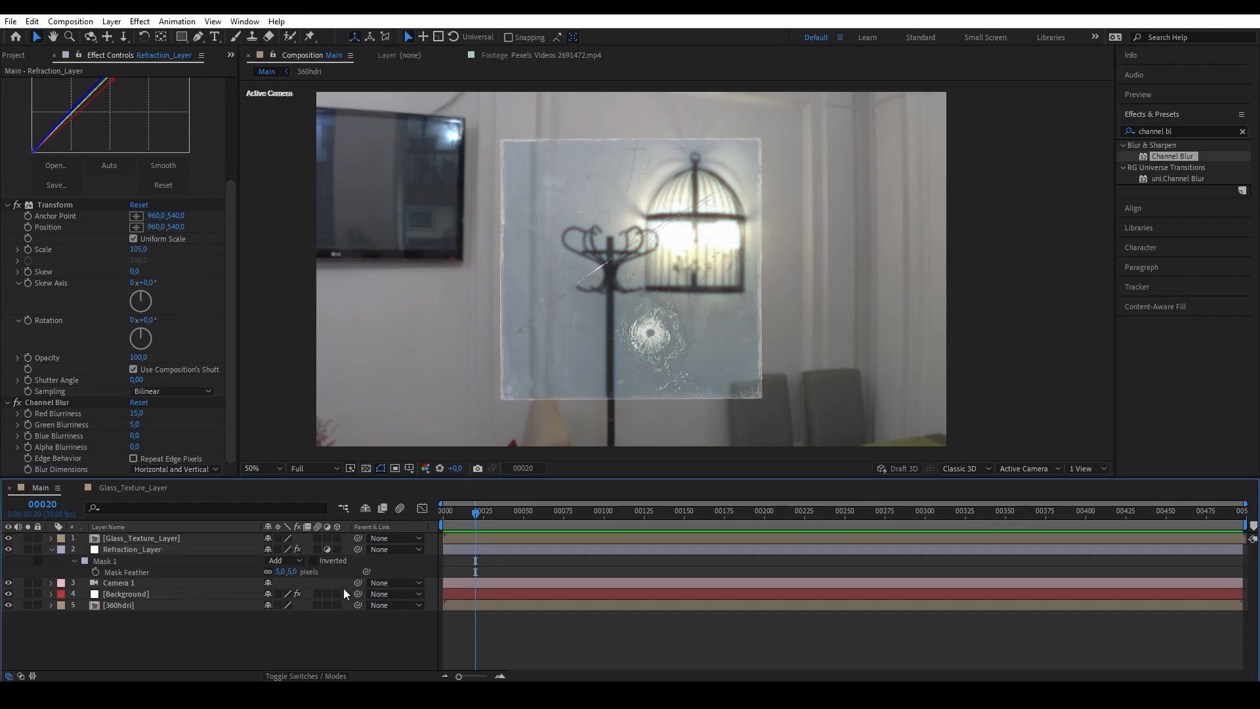
{"action": "left_click", "coordinate": [133, 549]}
{"action": "type", "text": "flop"}
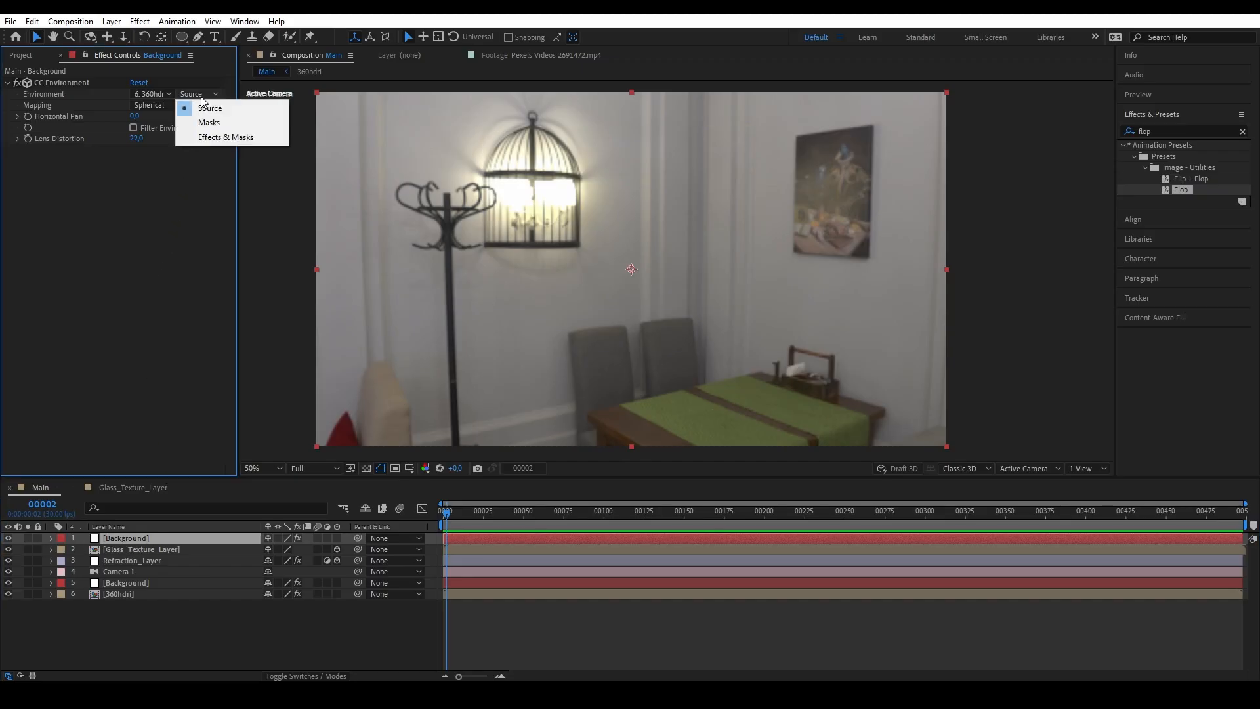
Set the duplicated Background's CC Environment Source to Effects & Masks.
{"action": "left_click", "coordinate": [226, 136]}
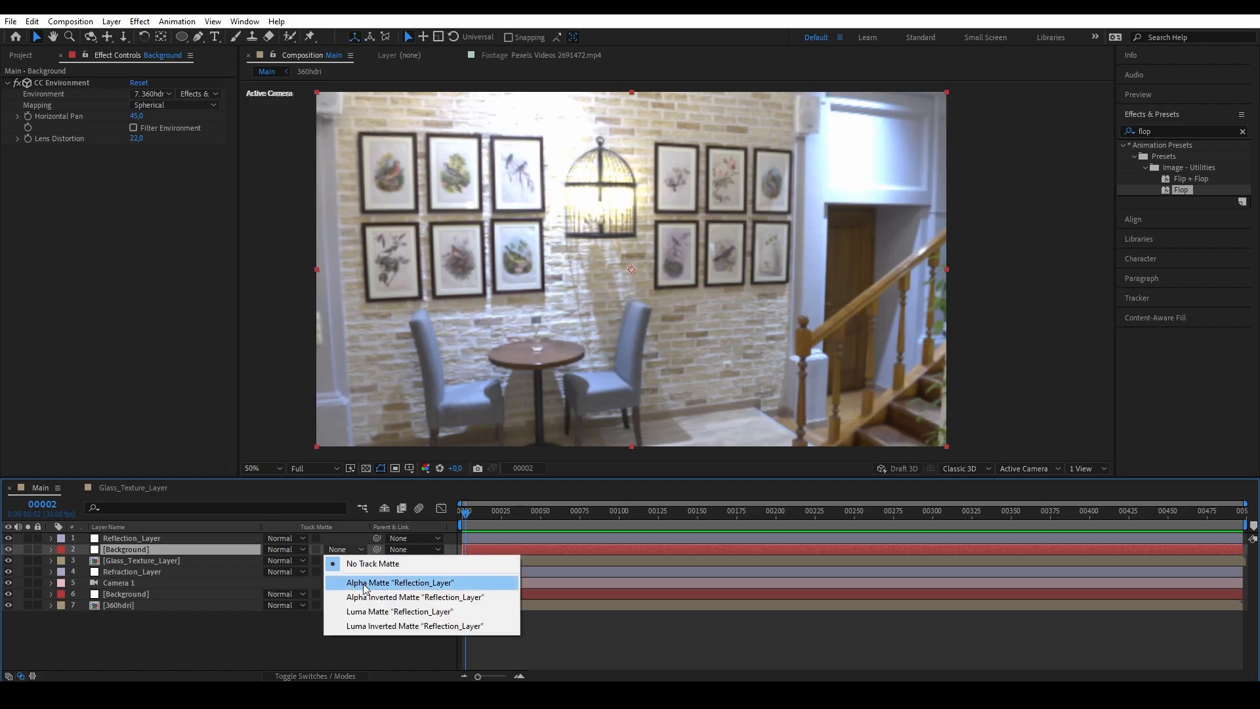
Matte the layer to Reflection_Layer alpha, rename it Reflection_Text_Map, add Fast Box Blur 20.
{"action": "left_click", "coordinate": [400, 582]}
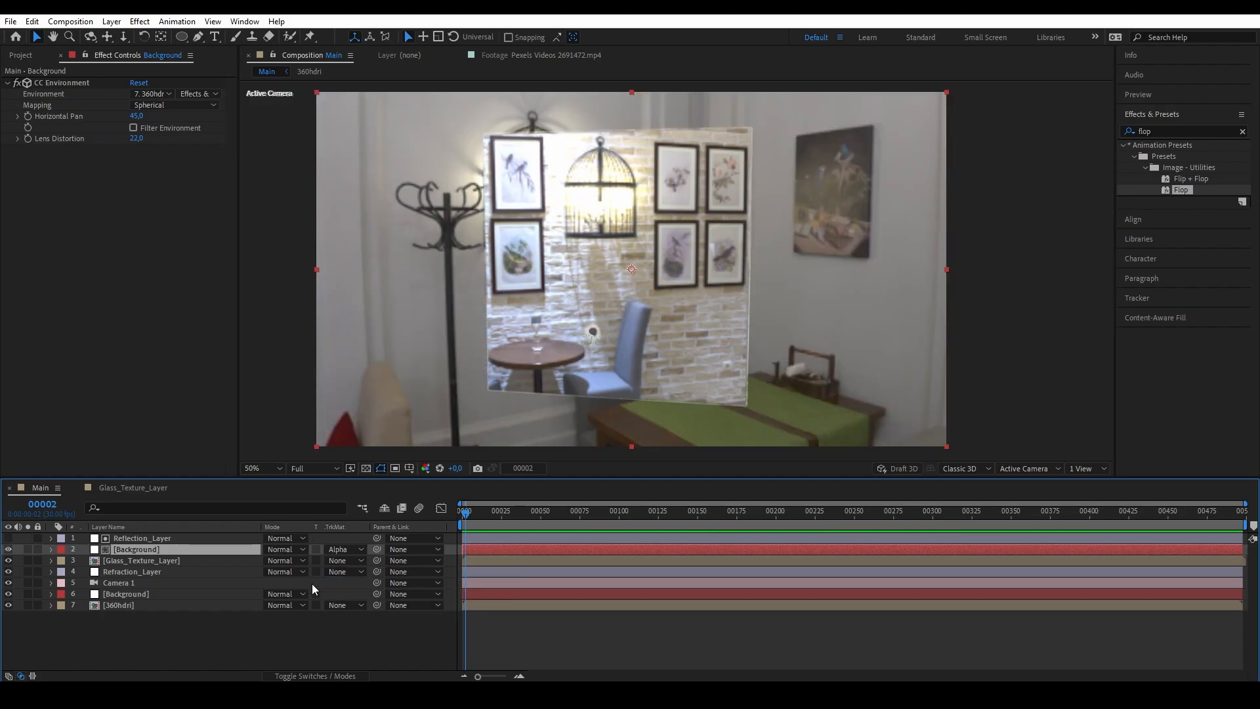
{"action": "double_click", "coordinate": [136, 549]}
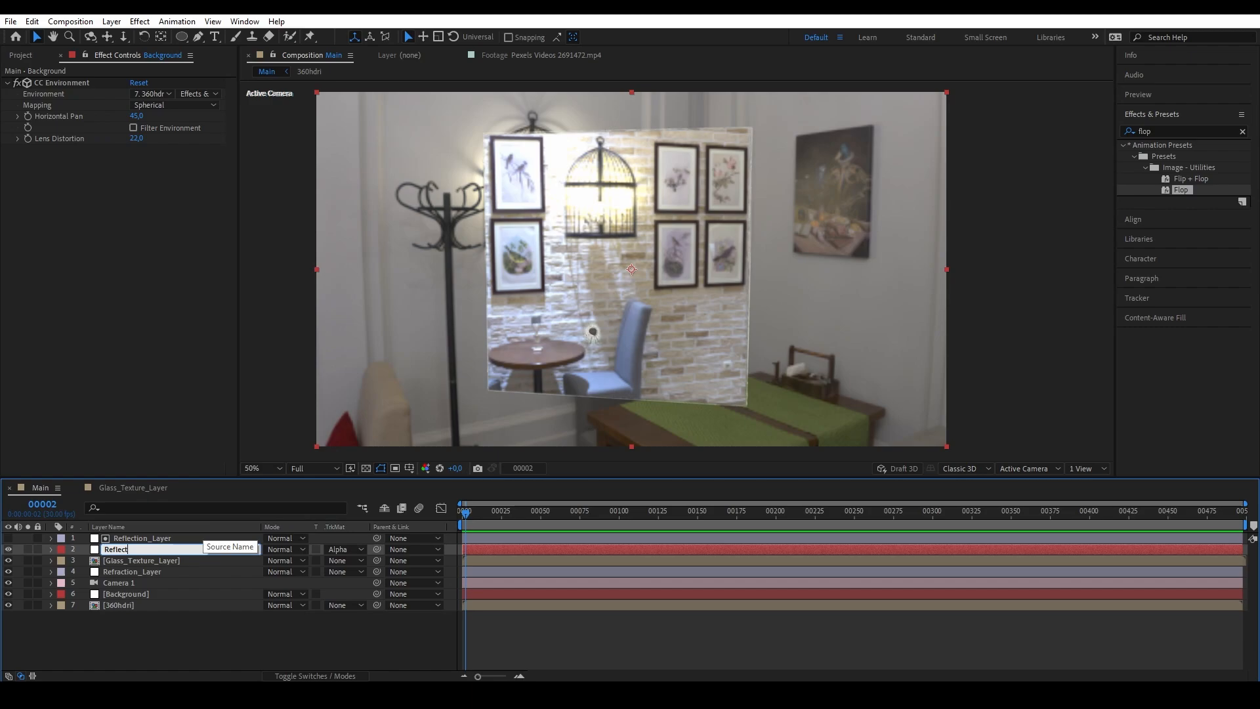
{"action": "type", "text": "Reflection_Text_Map"}
{"action": "left_click", "coordinate": [1185, 131]}
{"action": "type", "text": "fast"}
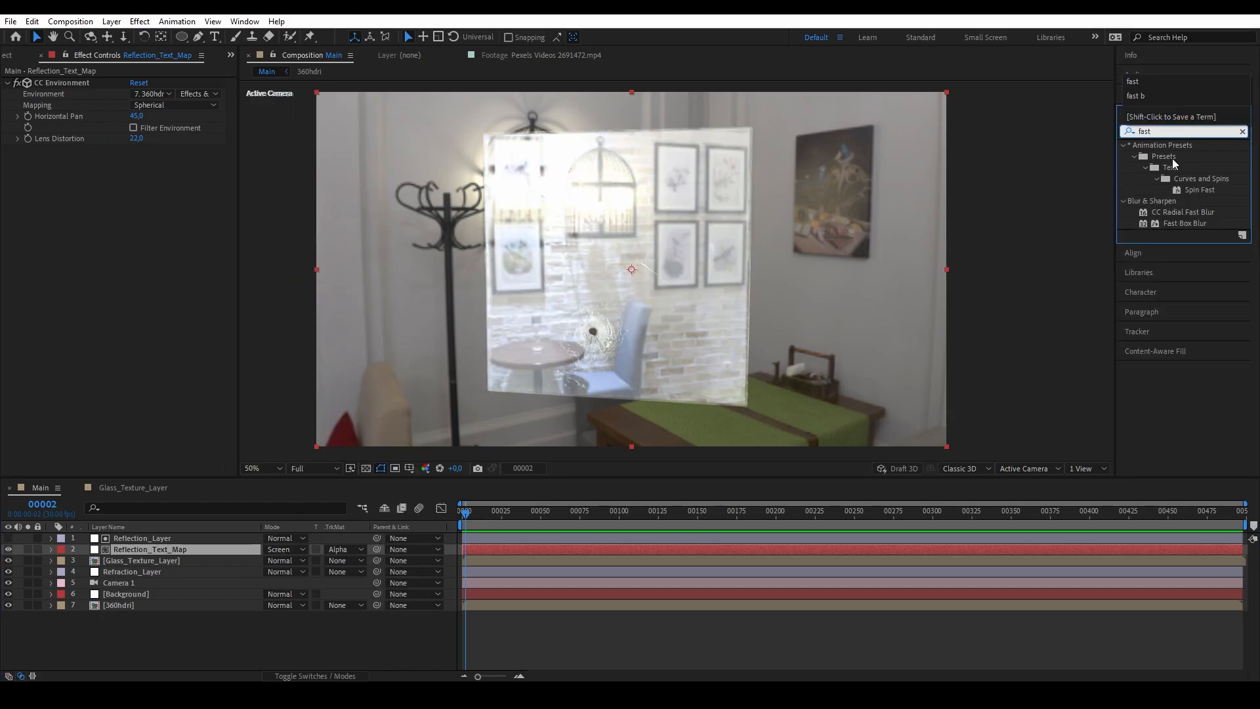
{"action": "double_click", "coordinate": [1185, 223]}
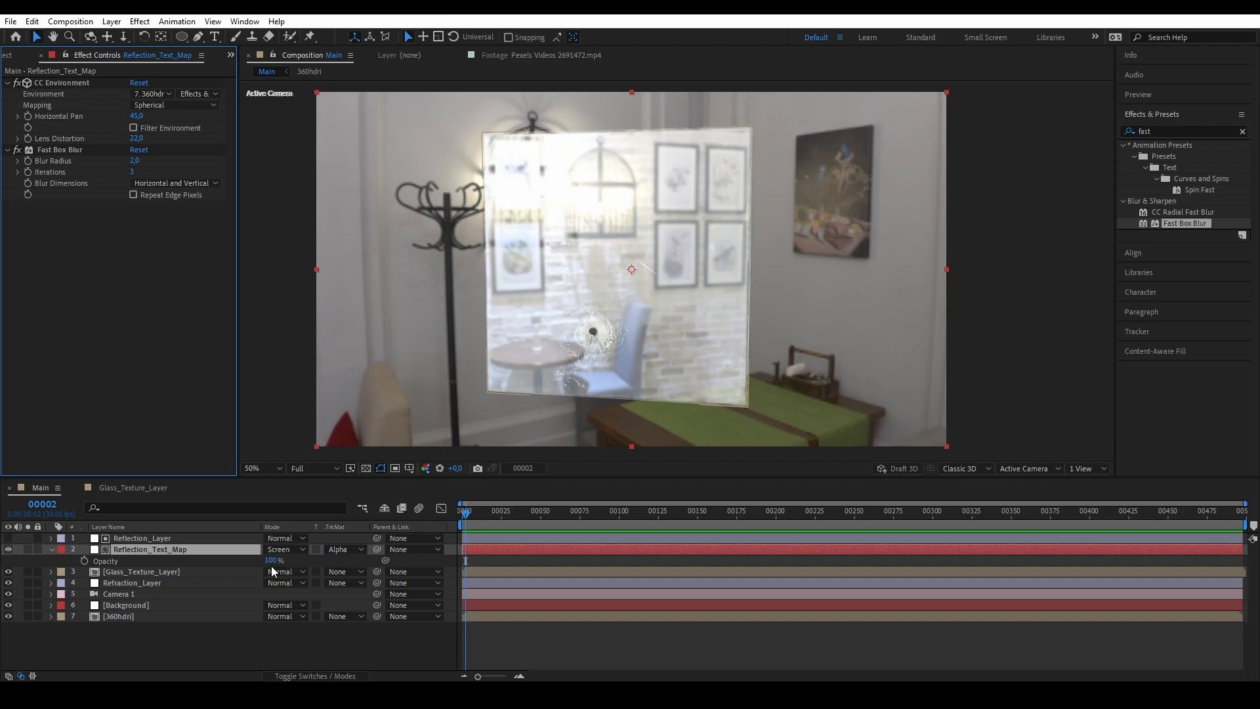
{"action": "type", "text": "20"}
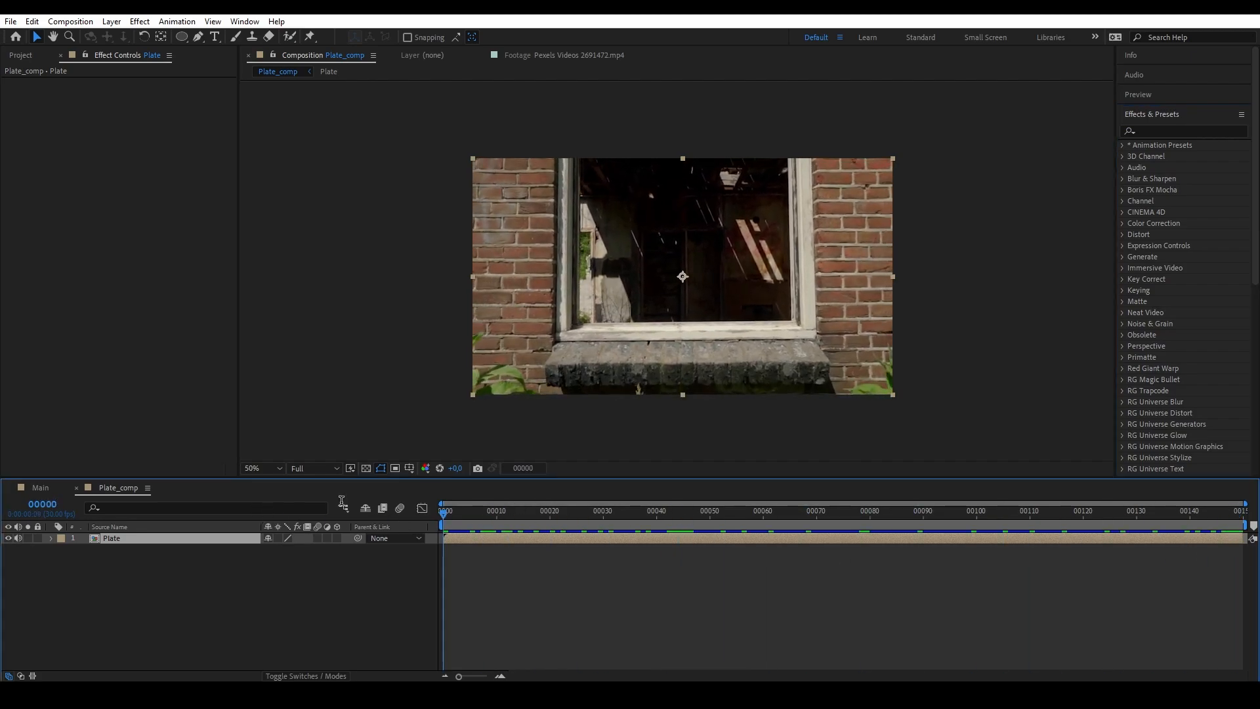
Apply 3D Camera Tracker to the Plate and inspect the Controller null's position.
{"action": "left_click", "coordinate": [1182, 132]}
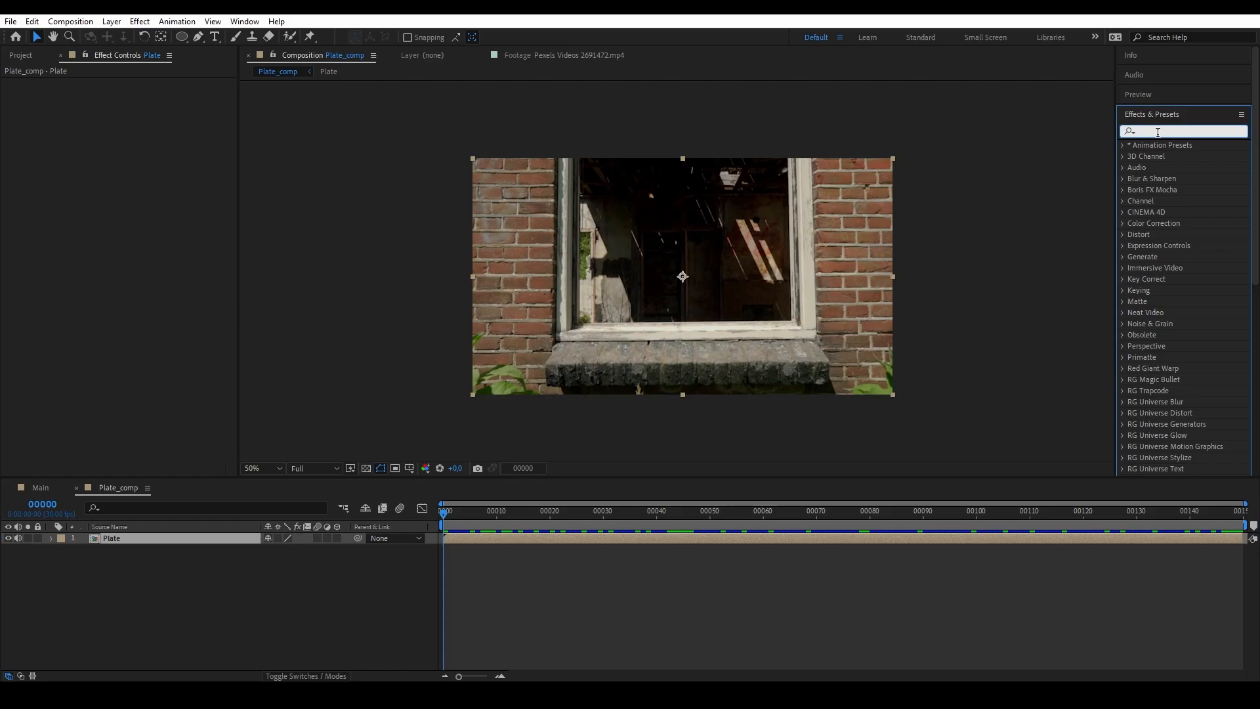
{"action": "type", "text": "camera"}
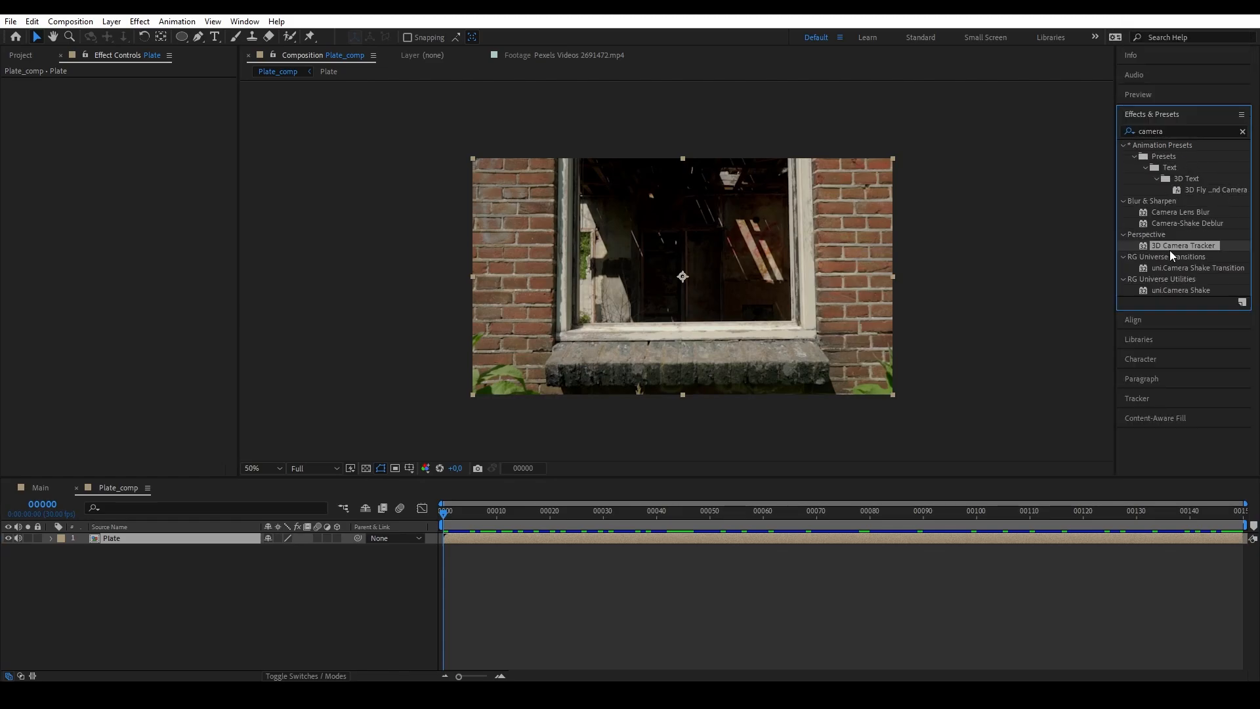
{"action": "double_click", "coordinate": [1183, 245]}
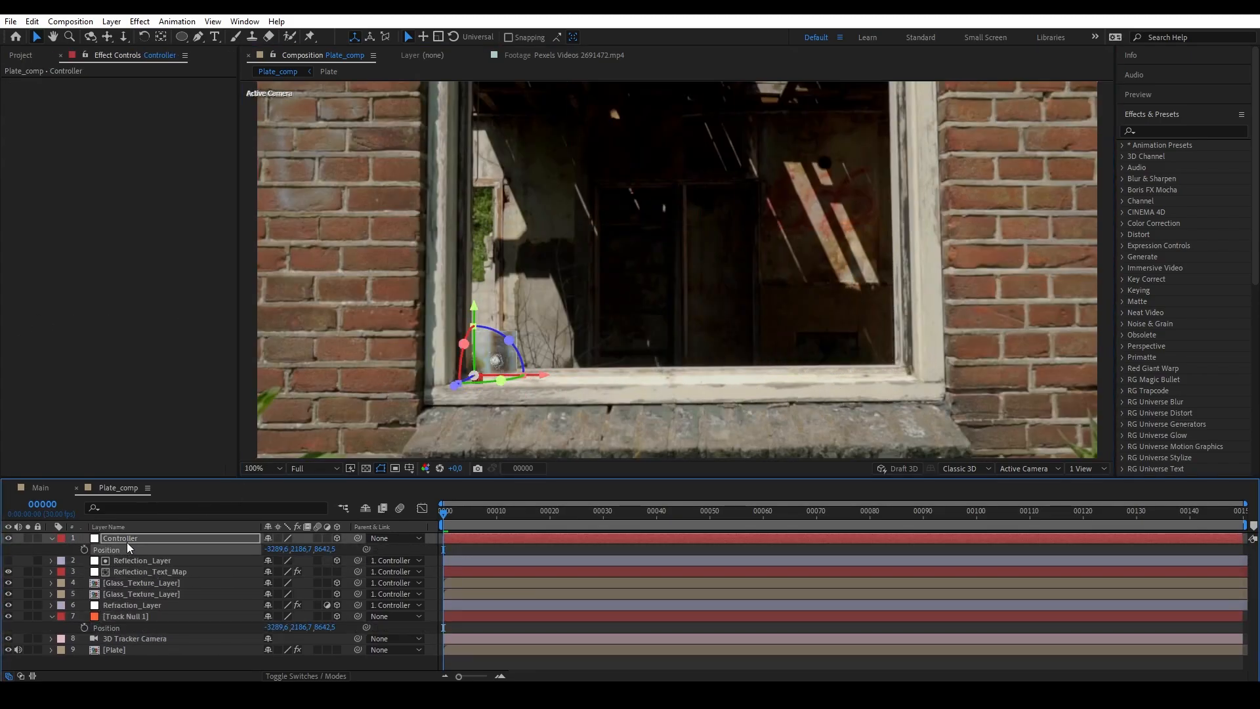
{"action": "left_click", "coordinate": [141, 572]}
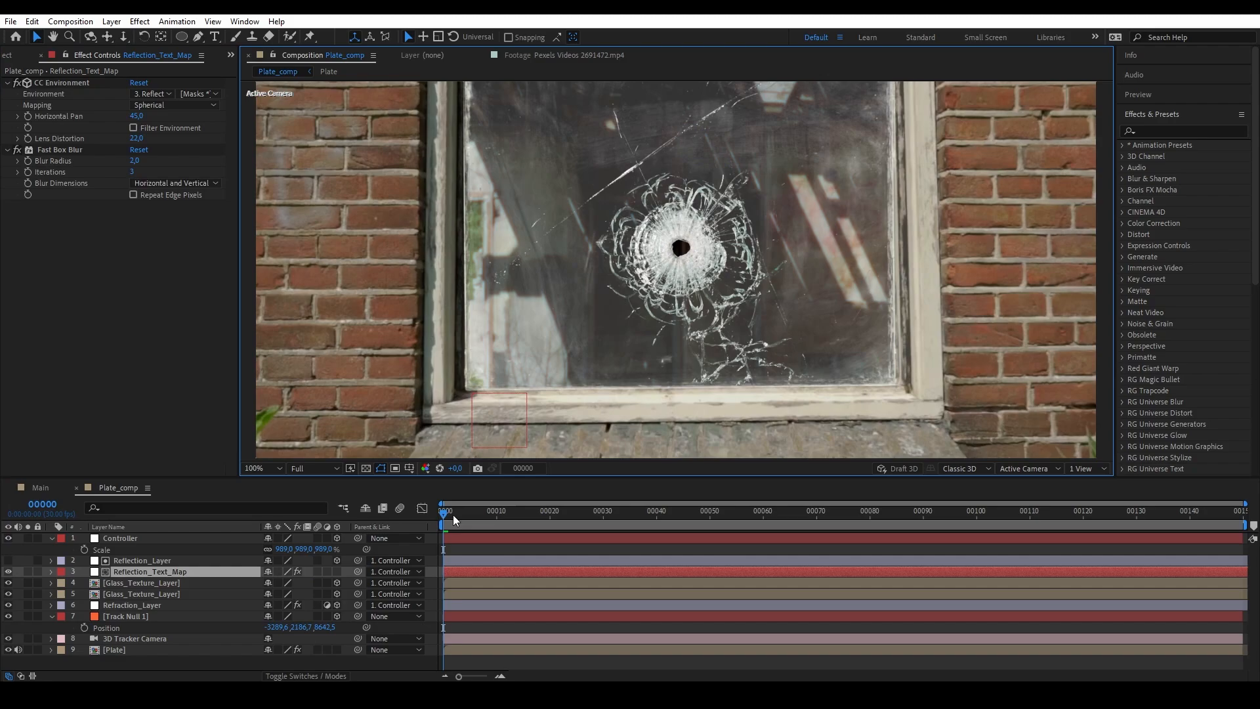
Set PlateForReflection's Track Matte to Alpha from Reflection_Layer, then search effects for 'fast'.
{"action": "left_click", "coordinate": [982, 510]}
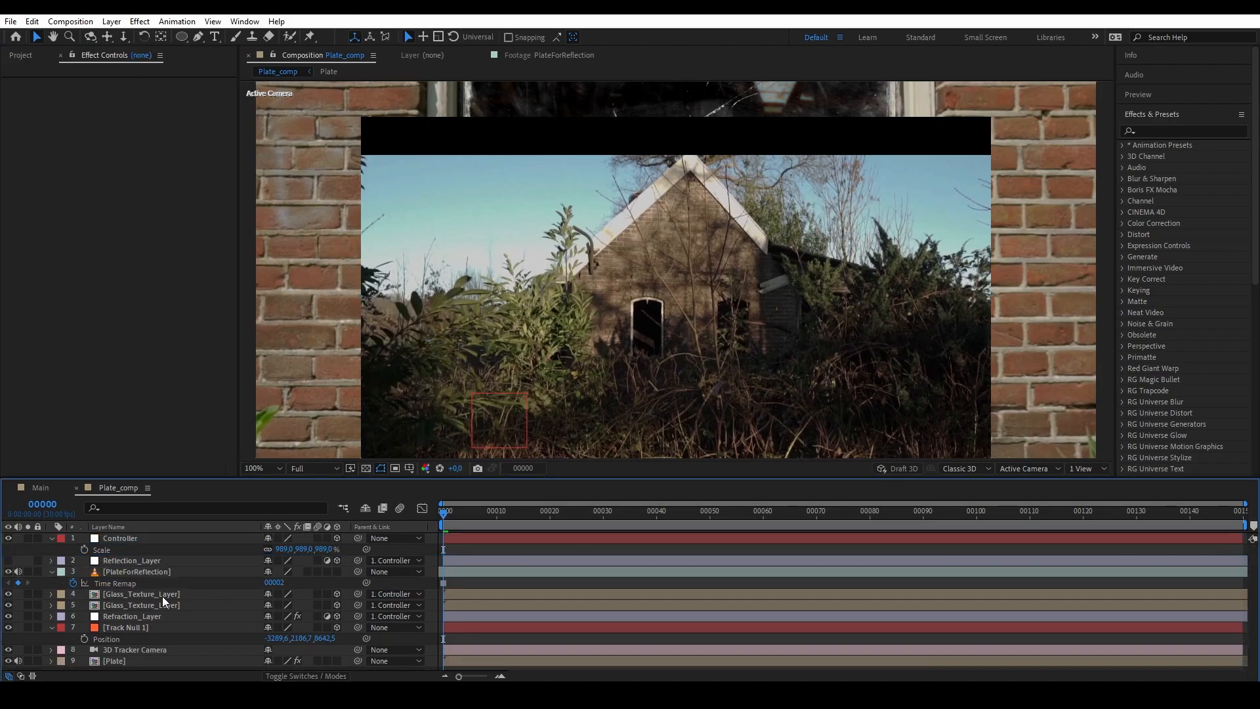
{"action": "left_click", "coordinate": [144, 570]}
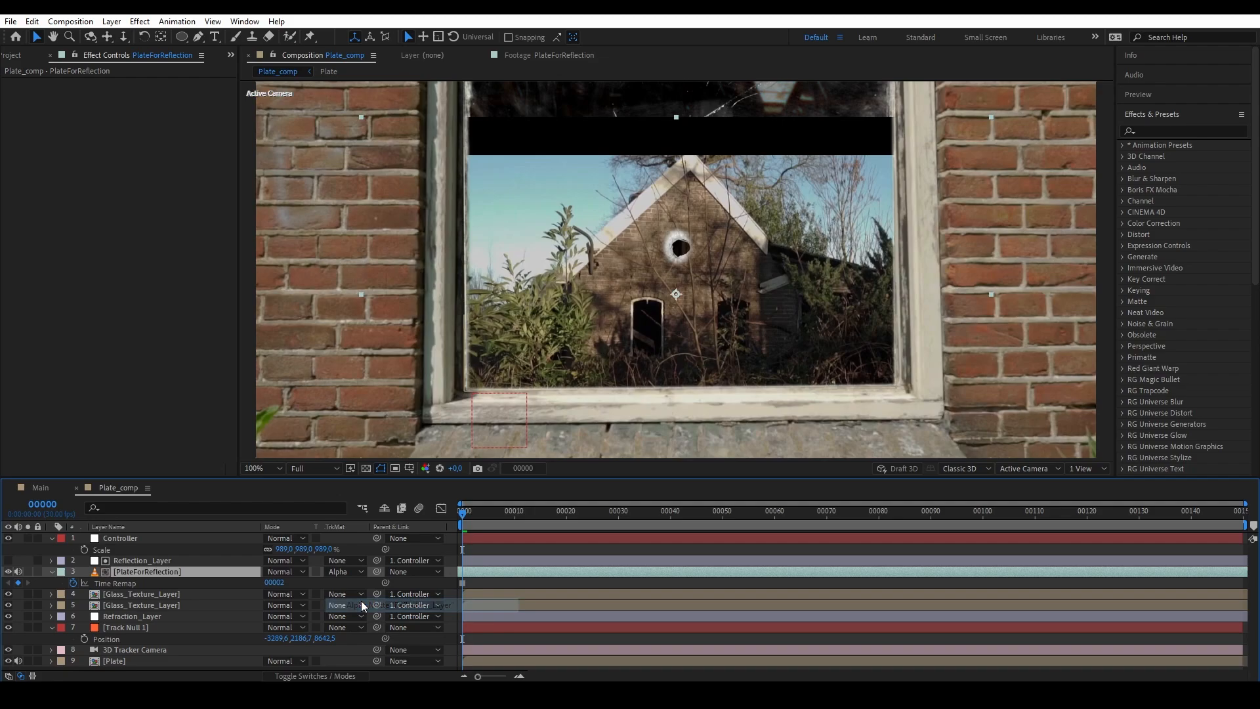
{"action": "type", "text": "fast"}
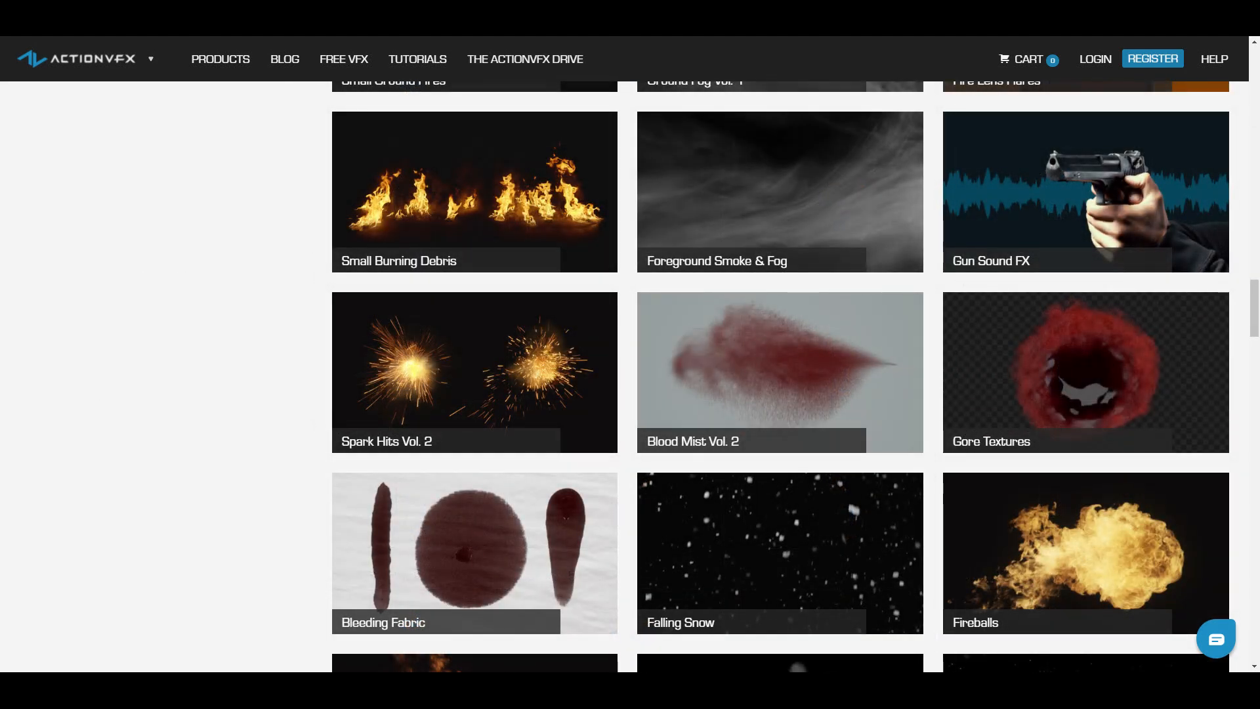
Browse the ActionVFX Products catalogue of effect collections.
{"action": "left_click", "coordinate": [344, 58]}
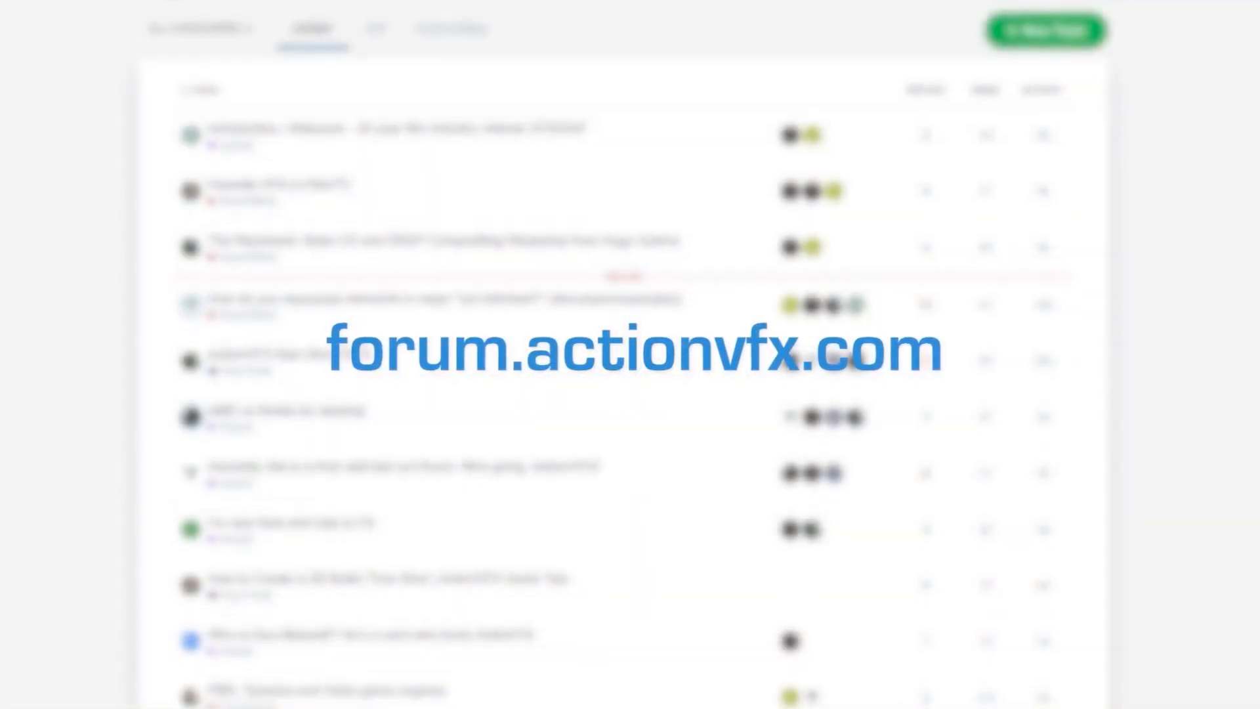
Enter 'This forum is awesome!' as the new topic's title.
{"action": "scroll", "scroll_direction": "down", "scroll_amount": 3}
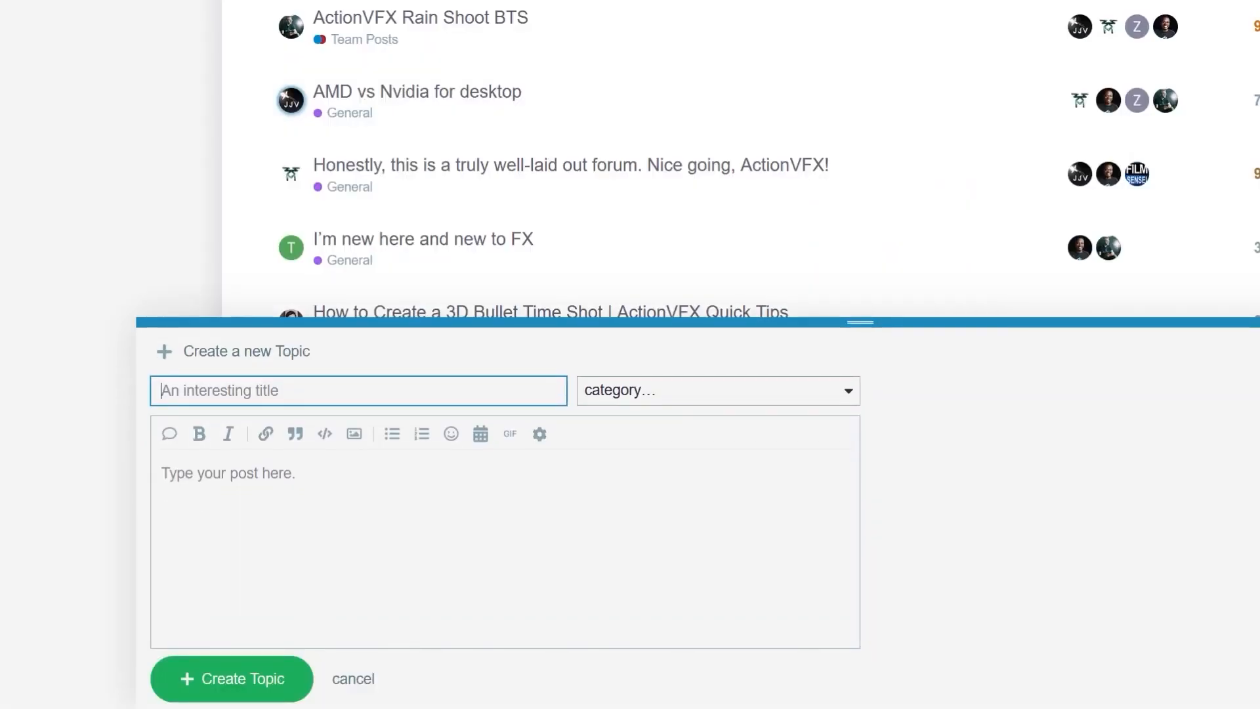
{"action": "type", "text": "This forum is awesome!"}
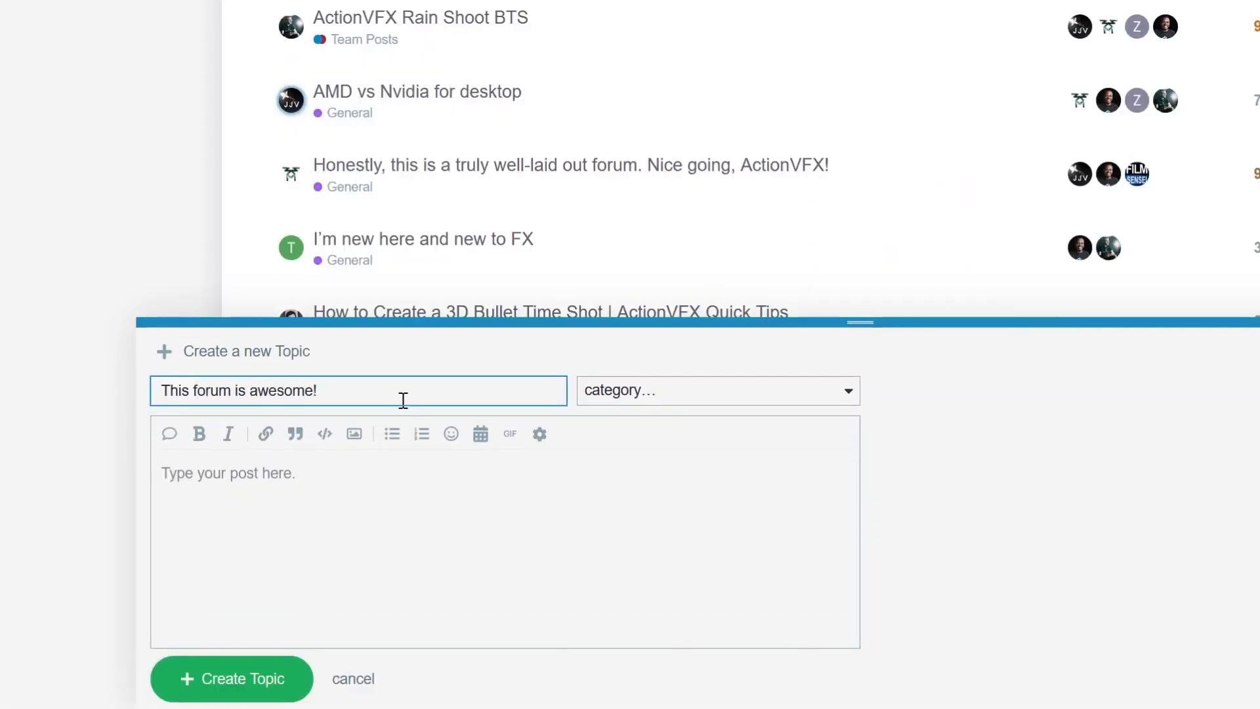